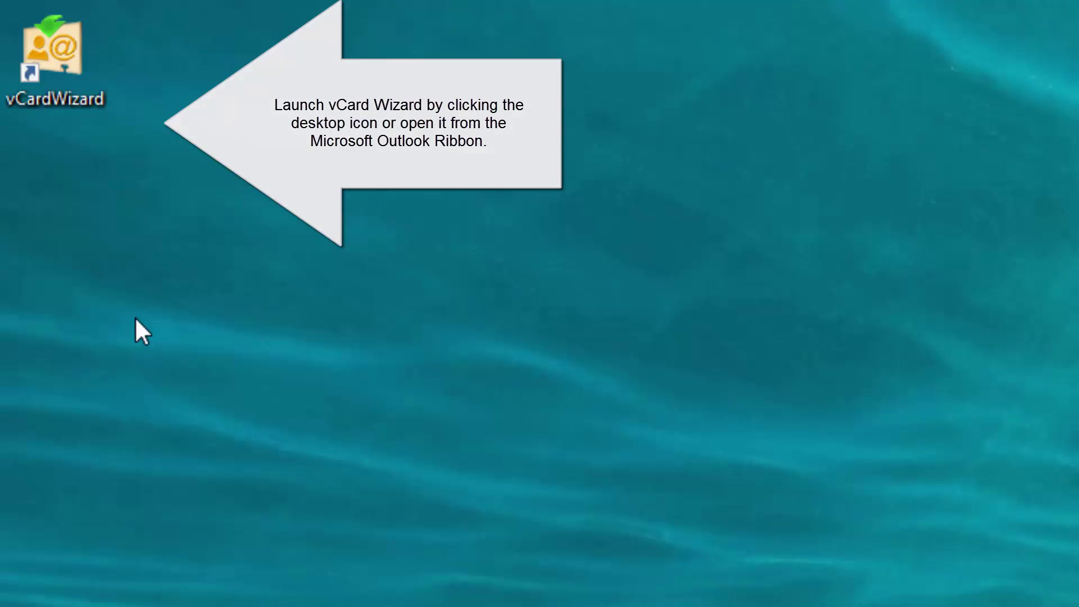
# Step: Launch vCard Transfer Wizard from its desktop icon to reach the contact-source step
pyautogui.doubleClick(55, 48)
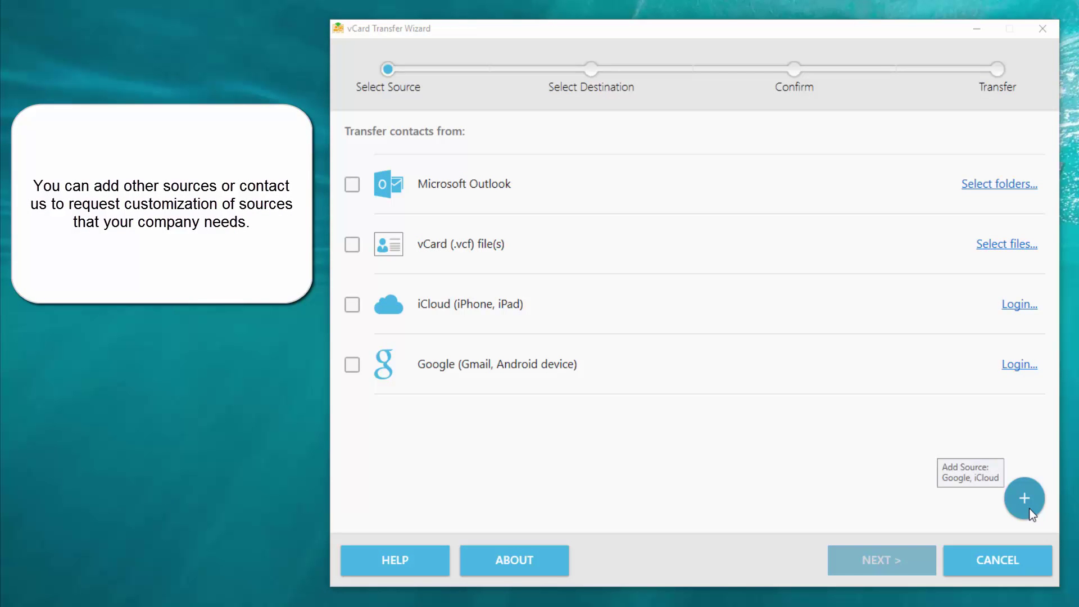
pyautogui.click(1024, 499)
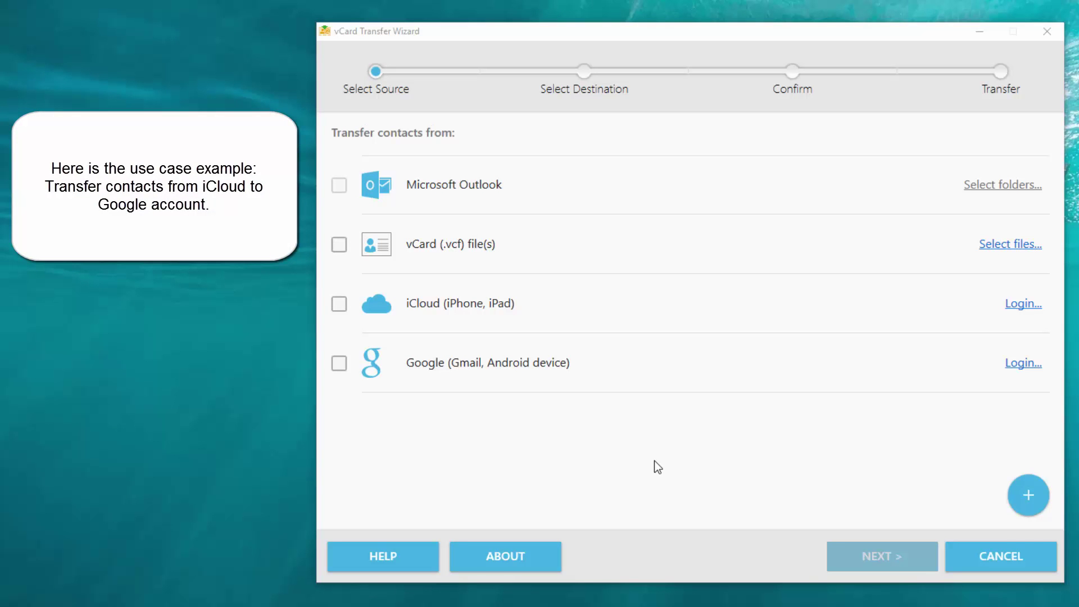
pyautogui.moveTo(425, 366)
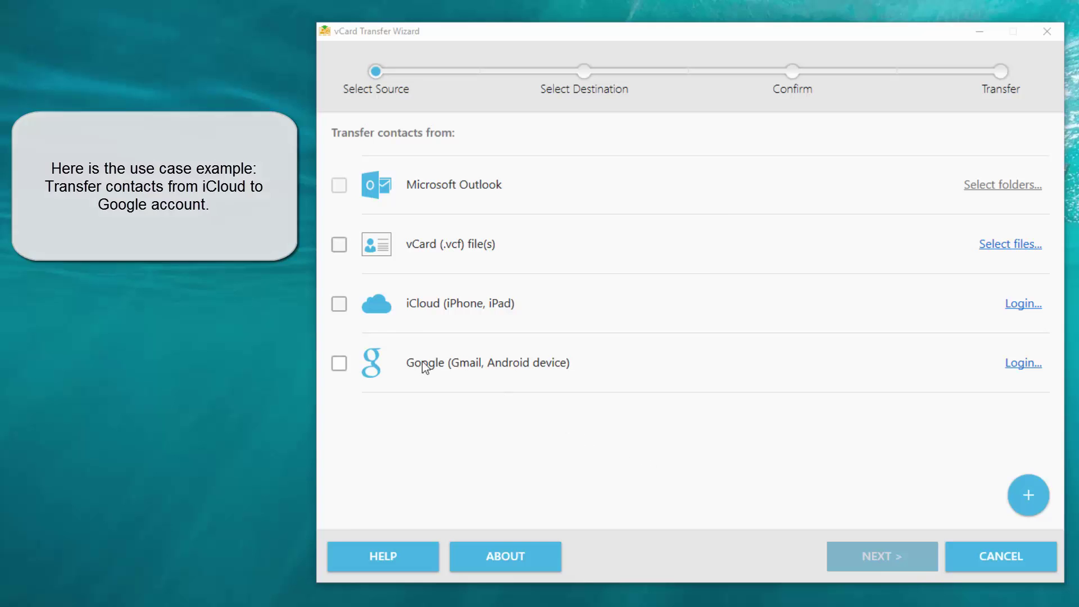
# Step: Log in to iCloud with the '4teamcor' credentials as the source, then advance to destination selection
pyautogui.click(1022, 303)
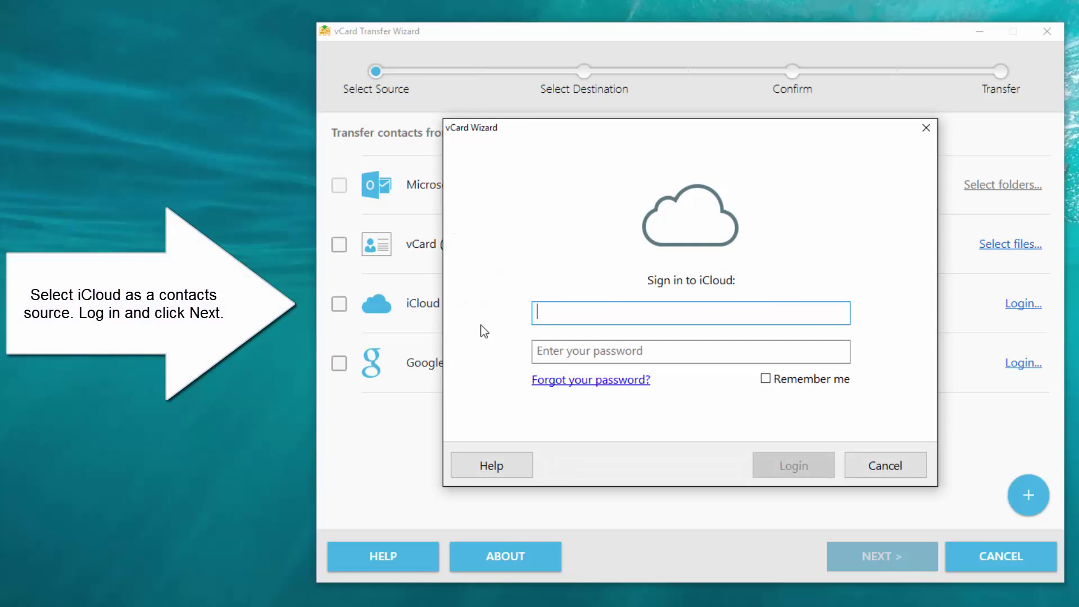
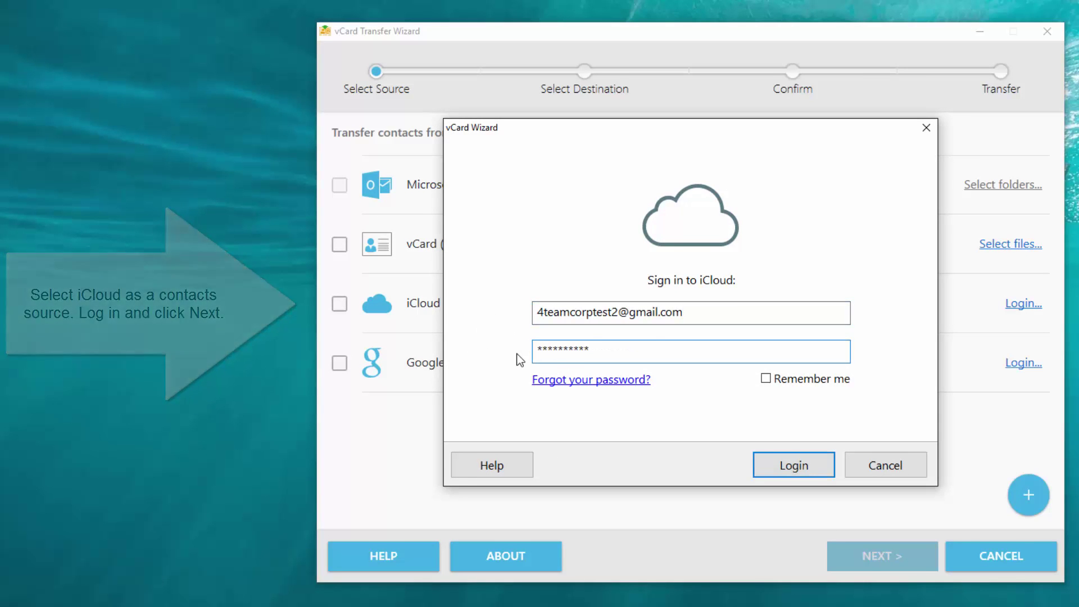
pyautogui.click(794, 465)
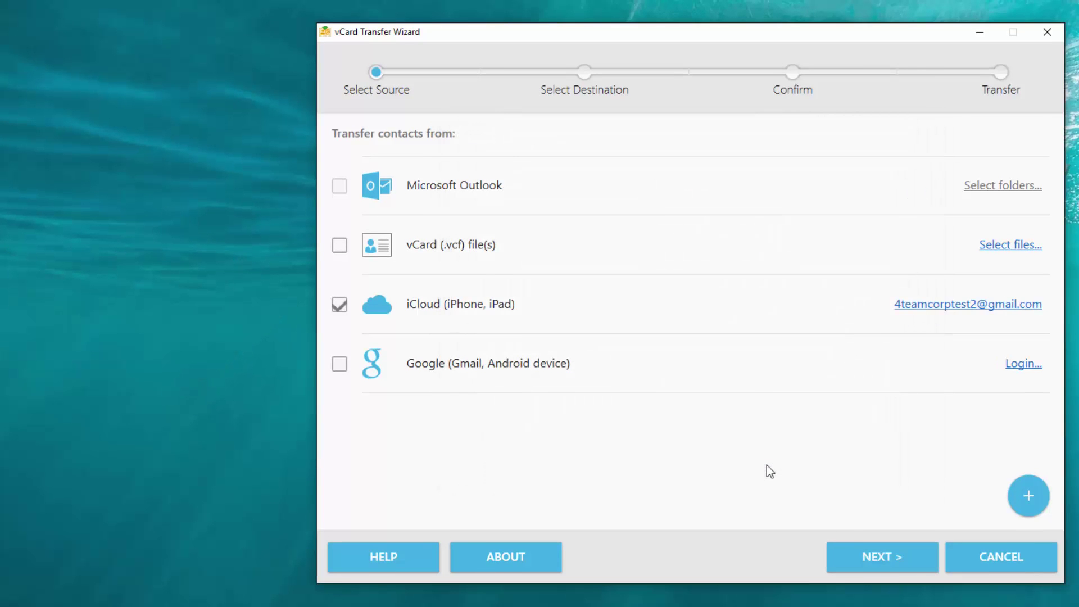
pyautogui.click(882, 557)
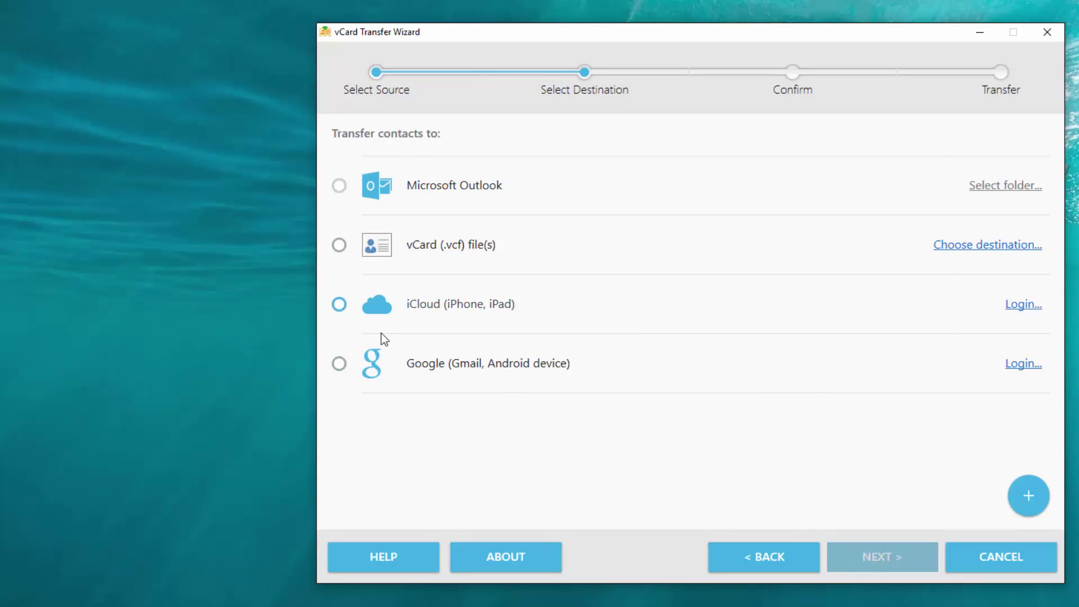
pyautogui.click(1022, 364)
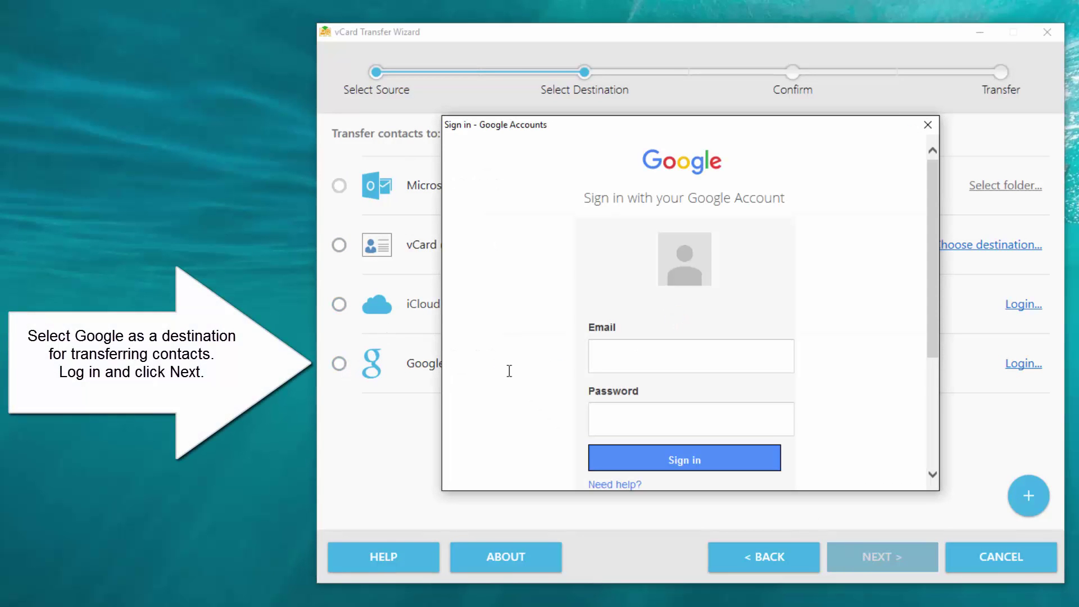
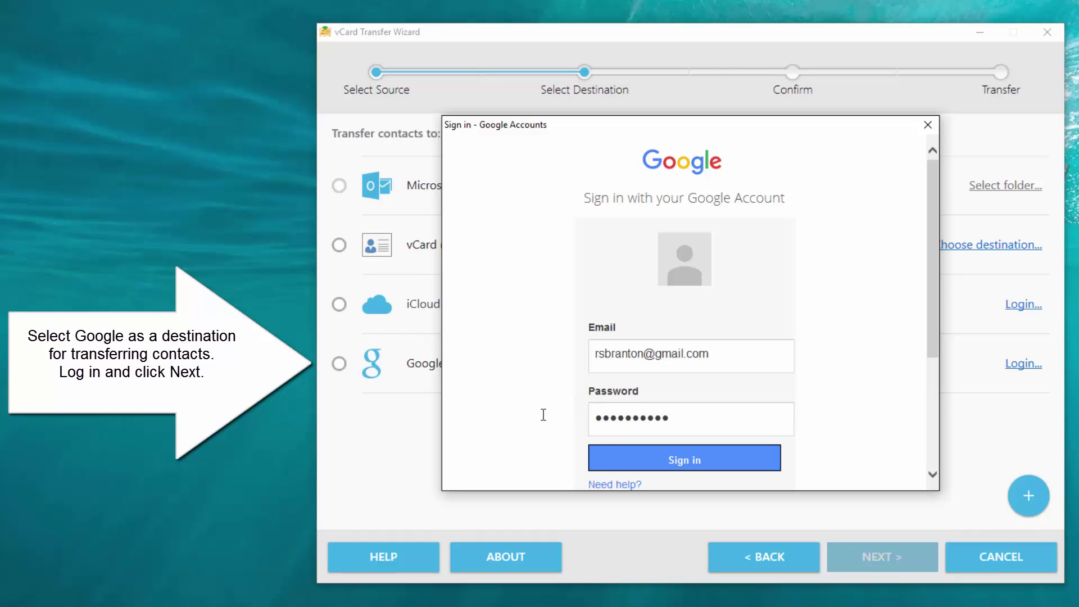
pyautogui.click(683, 458)
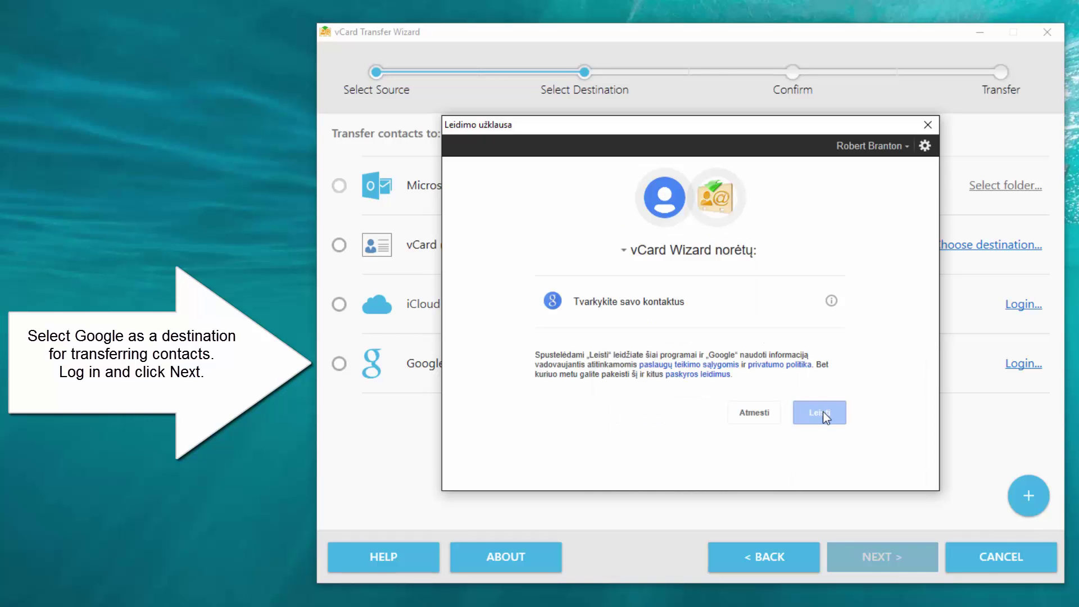
pyautogui.click(819, 412)
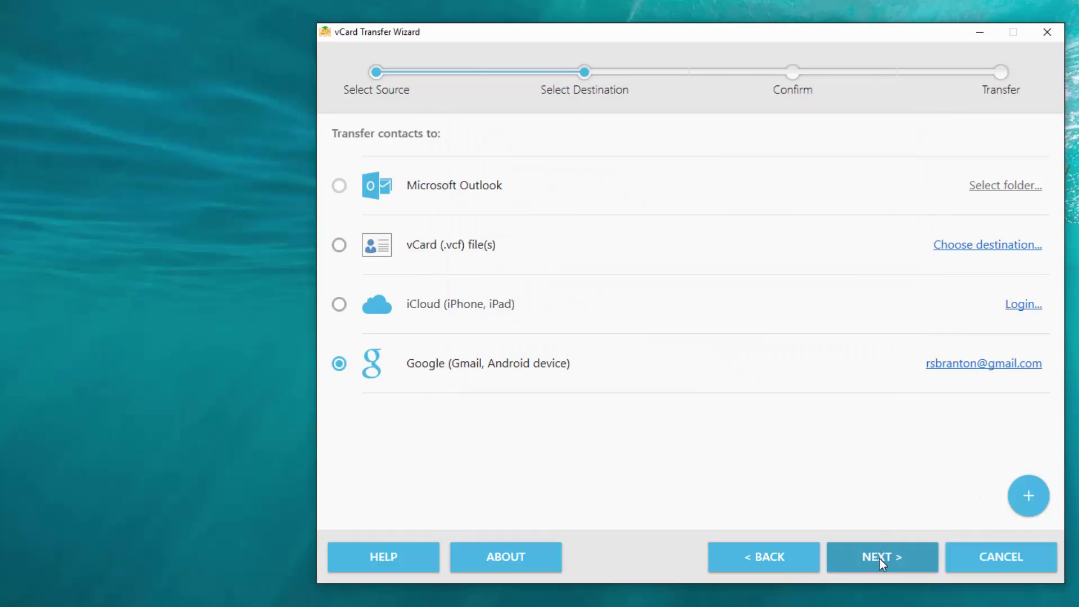
pyautogui.click(882, 557)
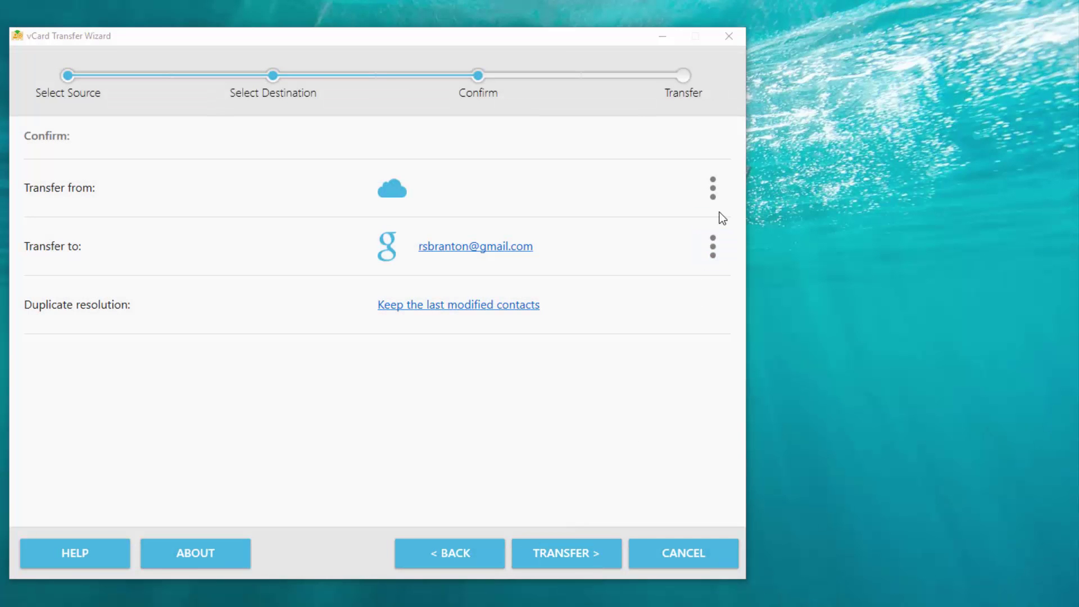
pyautogui.click(712, 187)
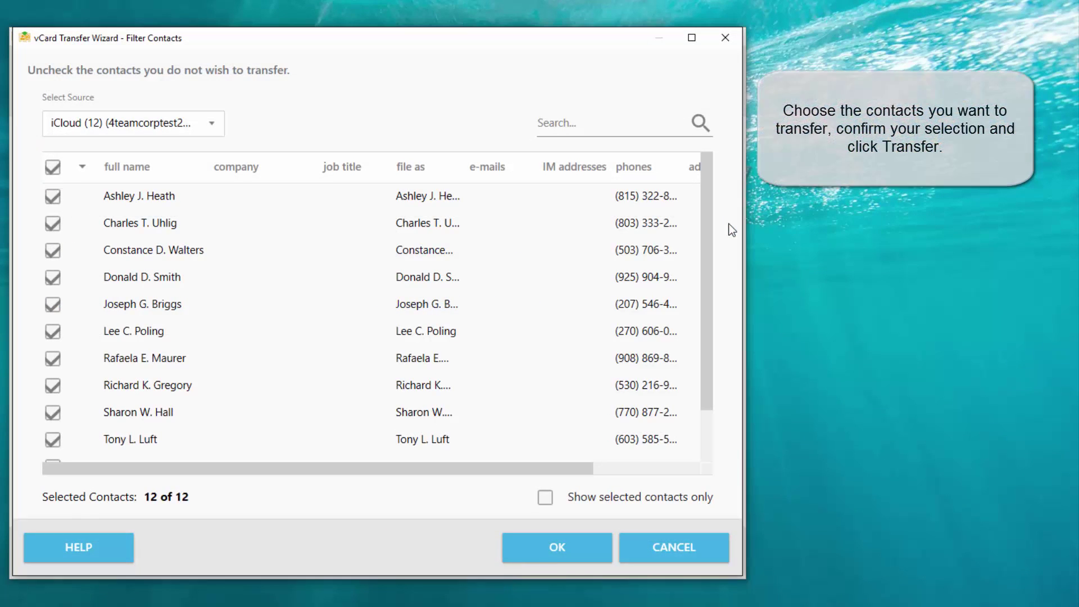
pyautogui.click(52, 277)
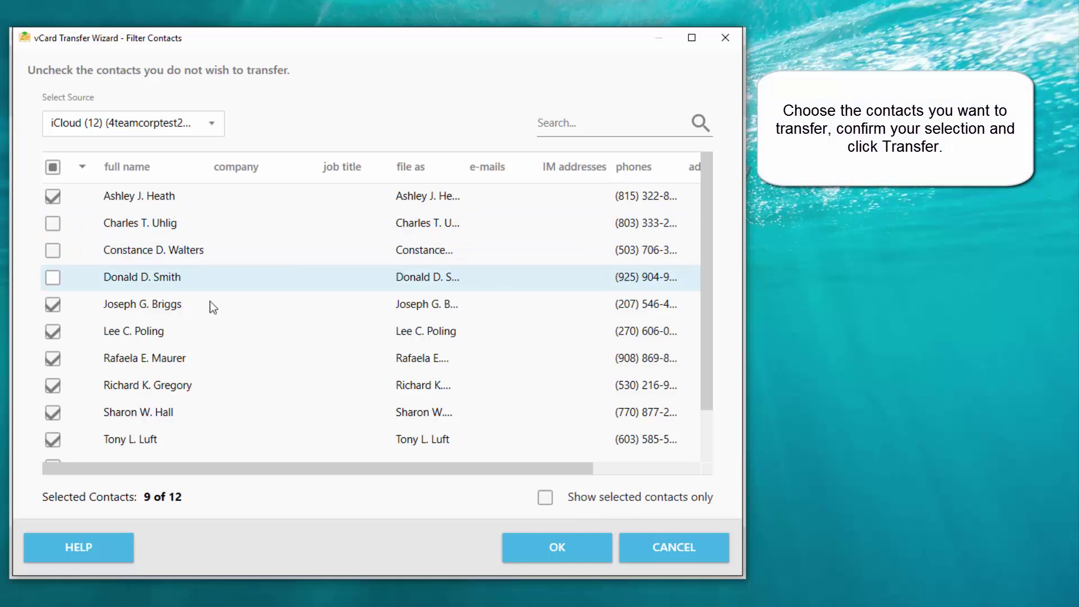
pyautogui.click(620, 123)
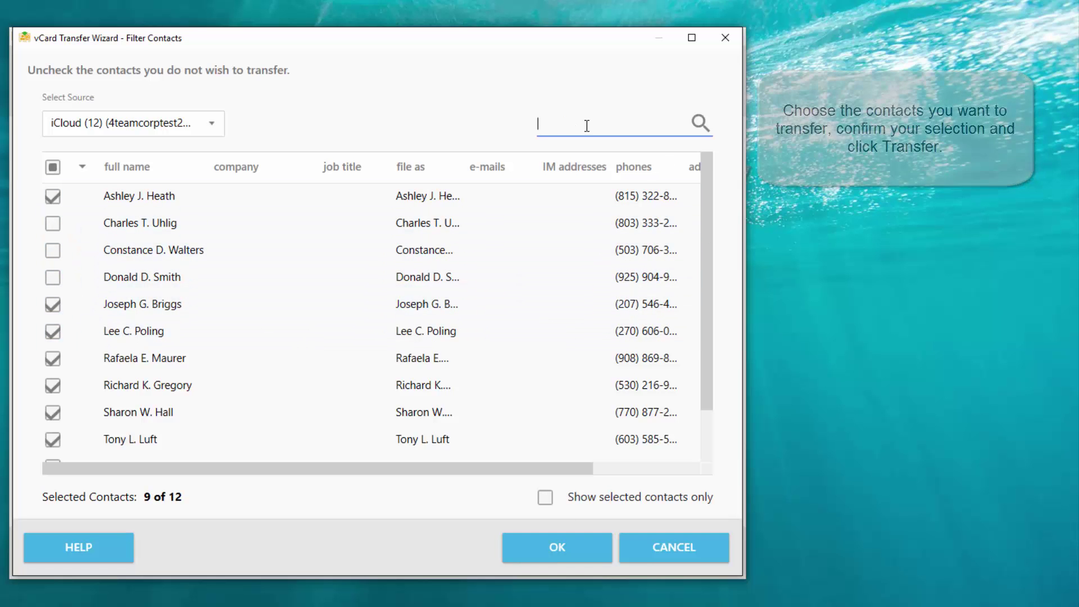
pyautogui.write('Wil')
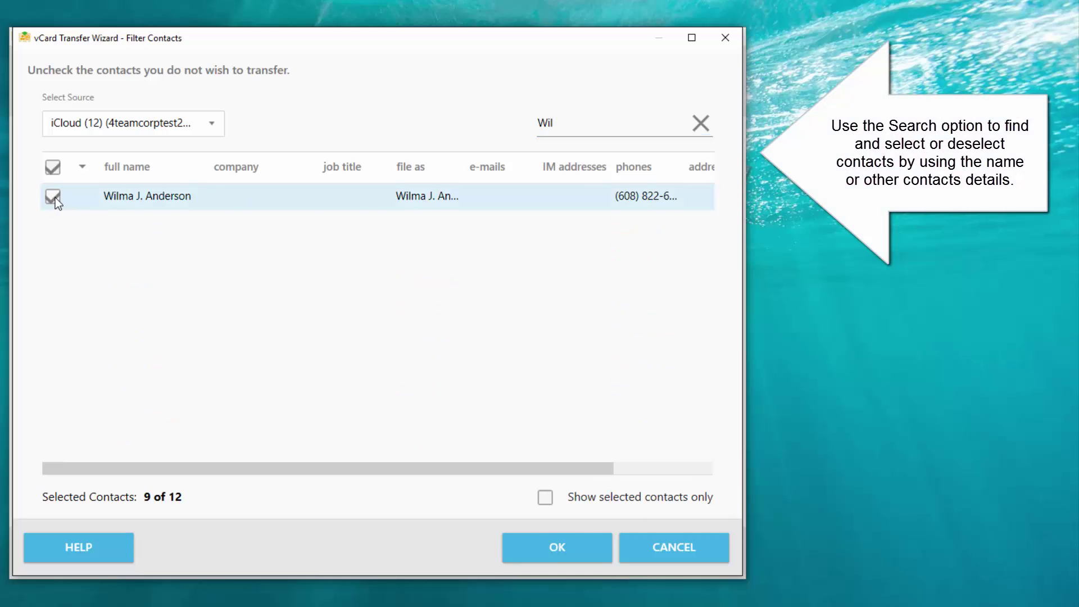
pyautogui.click(701, 123)
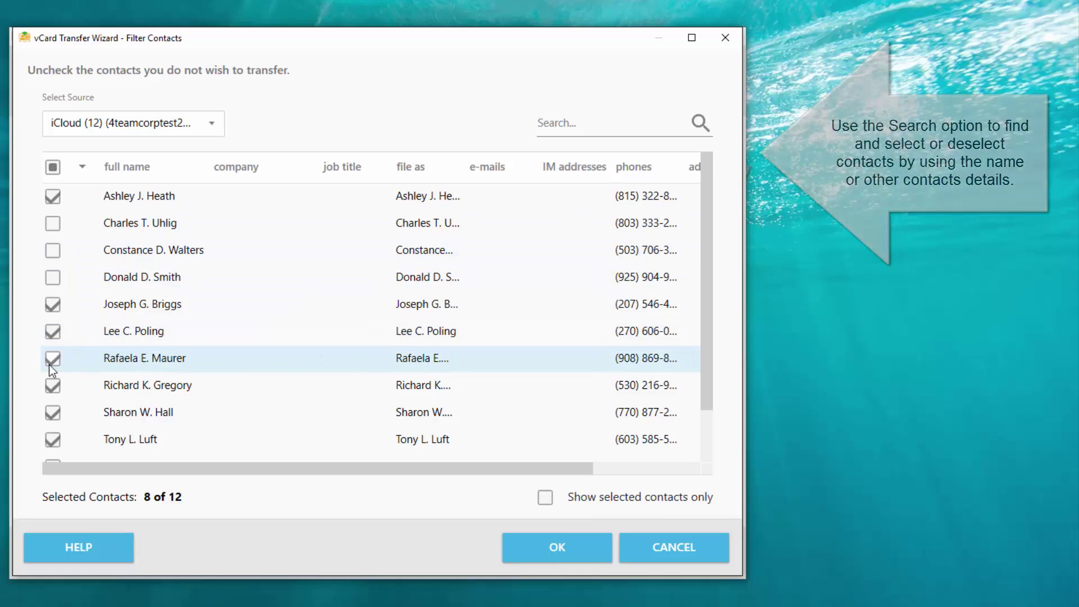
pyautogui.click(52, 358)
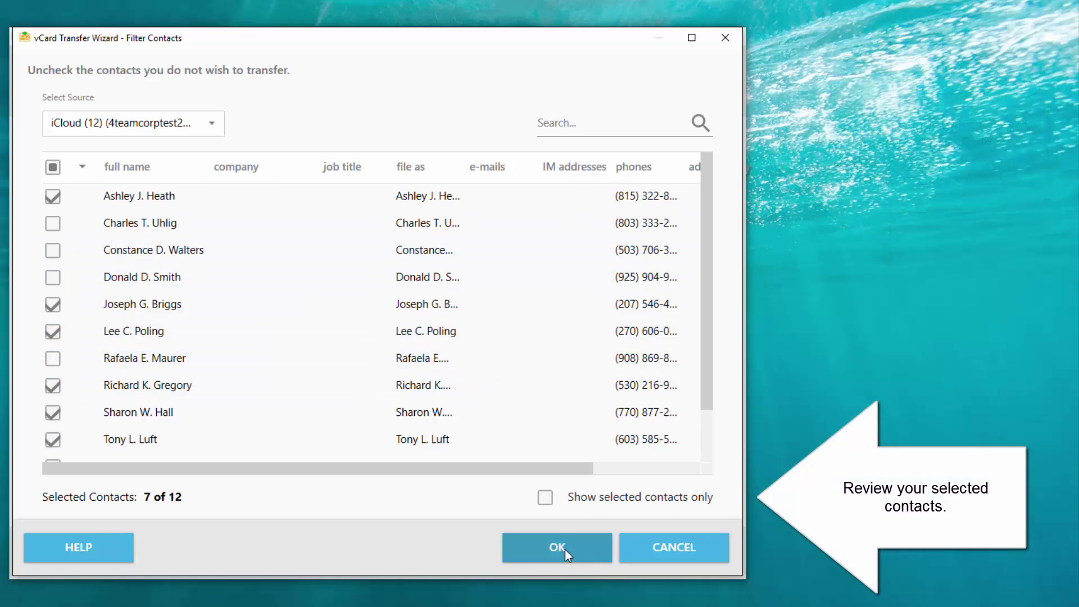
pyautogui.click(544, 497)
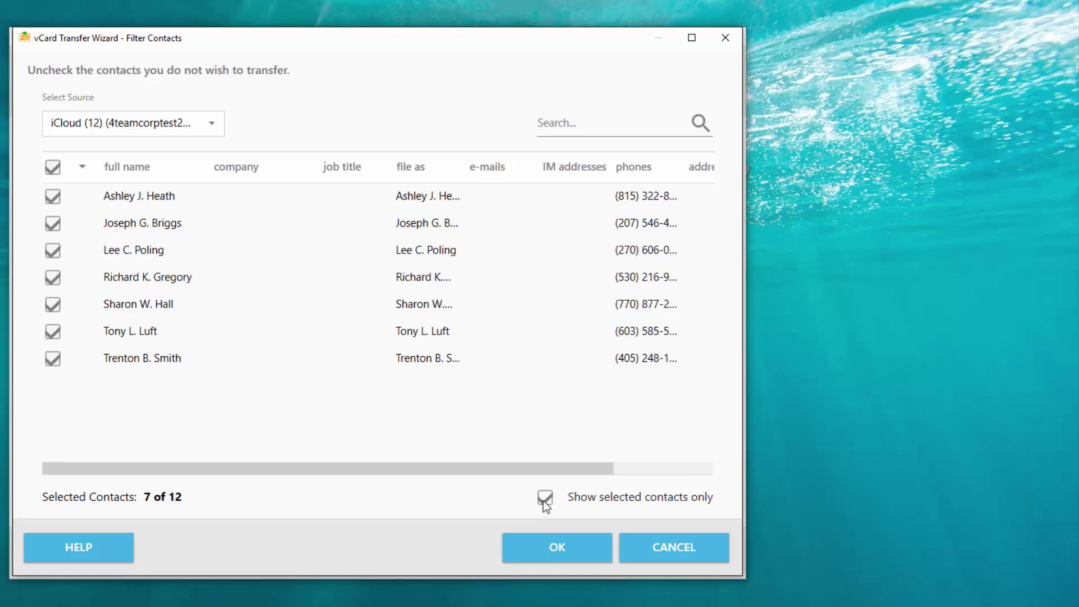
pyautogui.moveTo(518, 548)
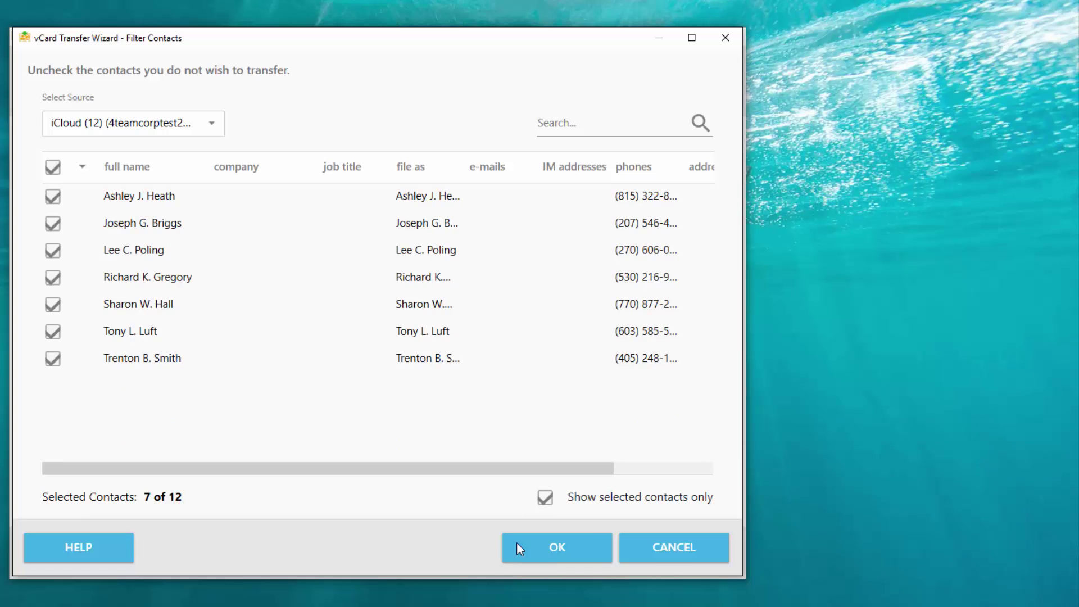
pyautogui.click(556, 547)
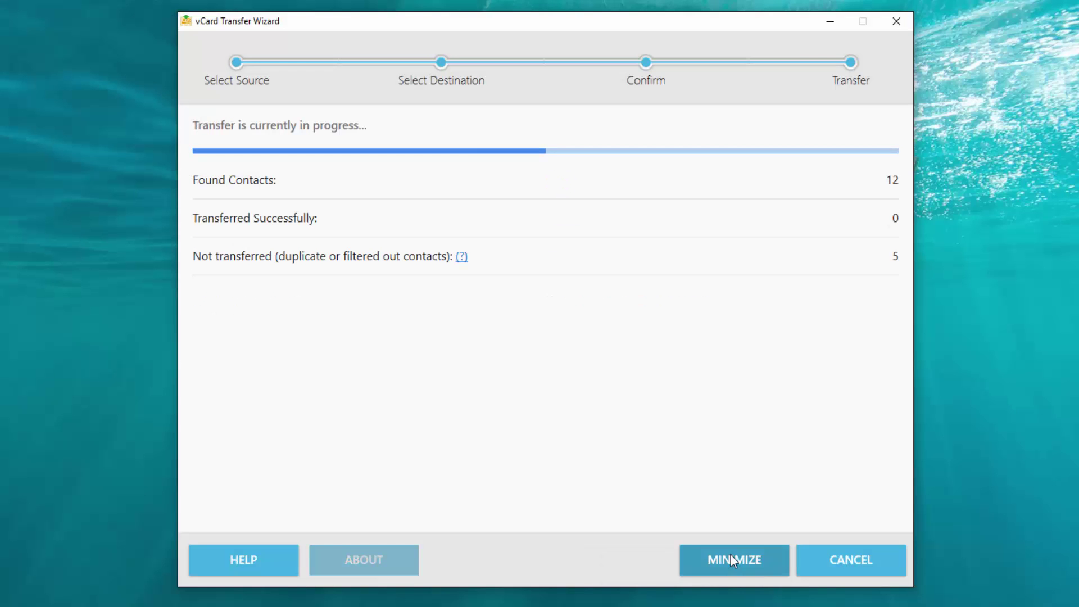